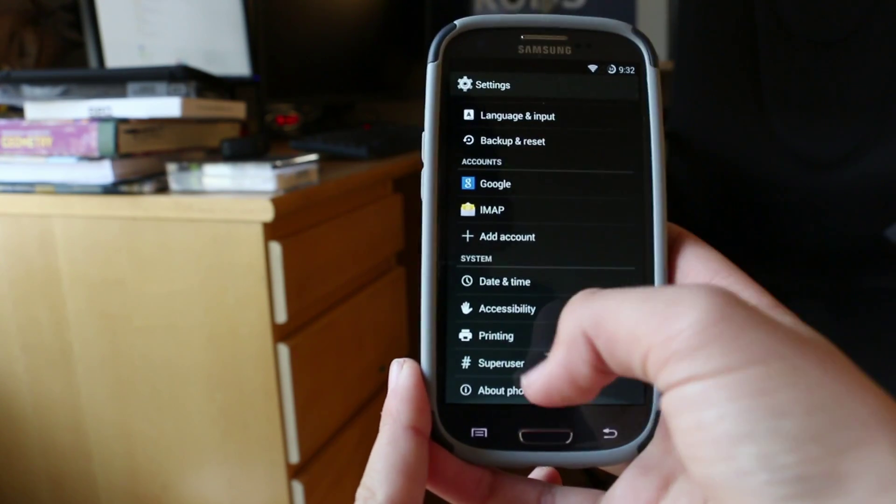
# Step: Bring up the About phone device information page from the settings list
pyautogui.click(501, 391)
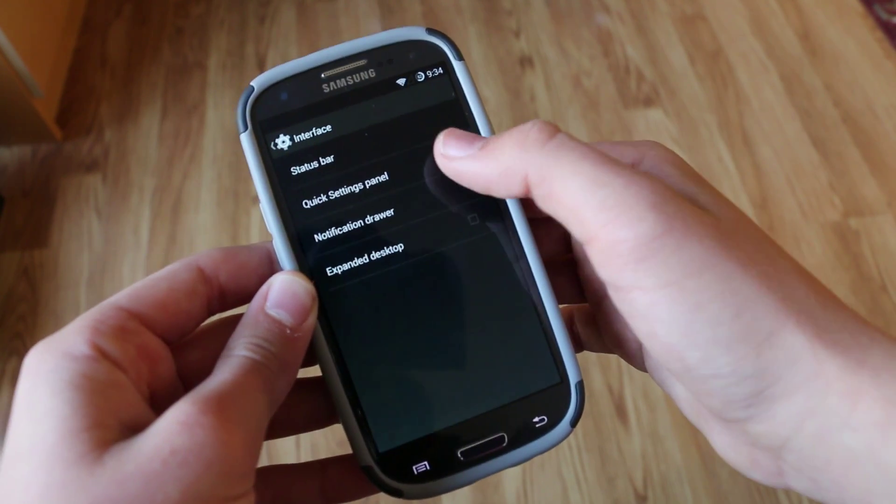
pyautogui.click(338, 198)
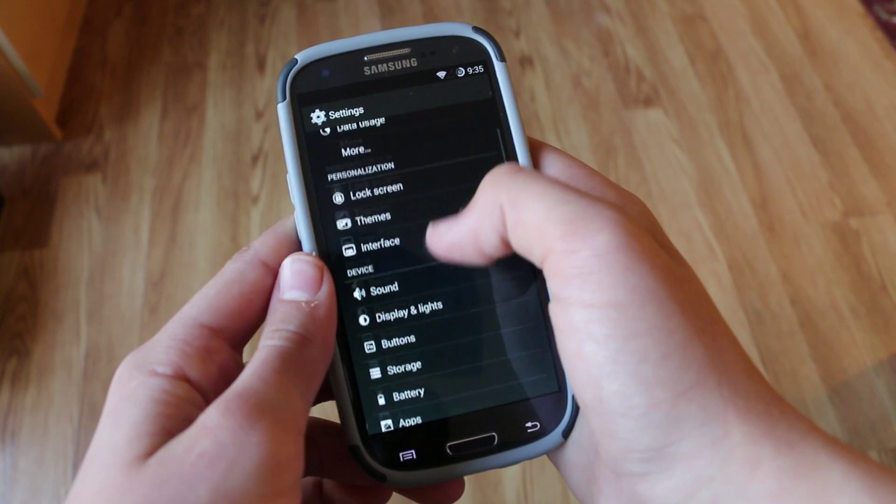
# Step: Enable custom hardware button actions in Buttons, then move on to Display & lights
pyautogui.click(402, 350)
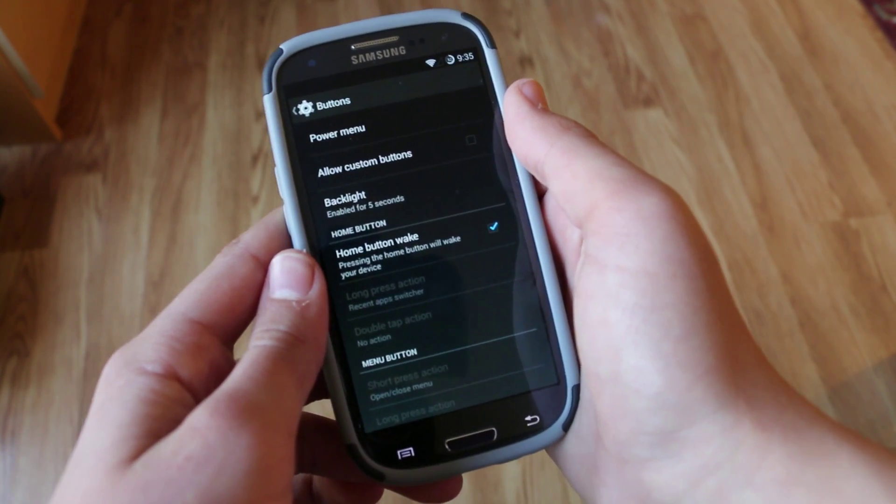
pyautogui.scroll(-3)
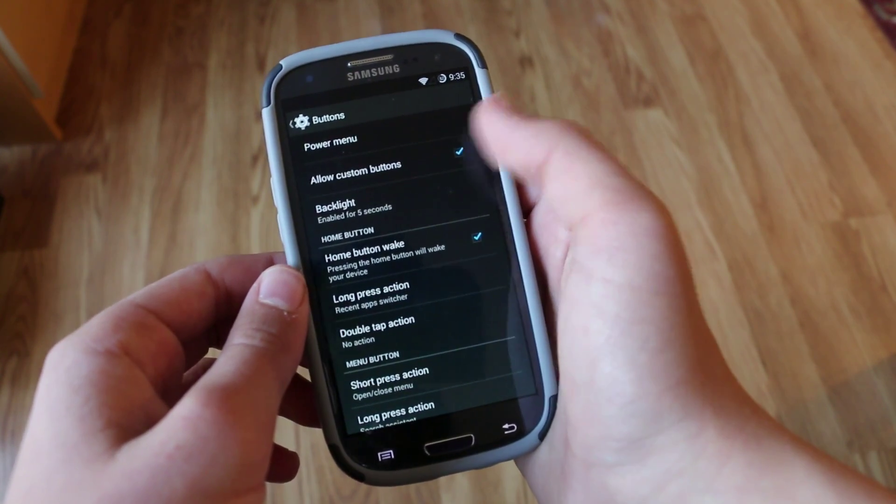
pyautogui.scroll(-3)
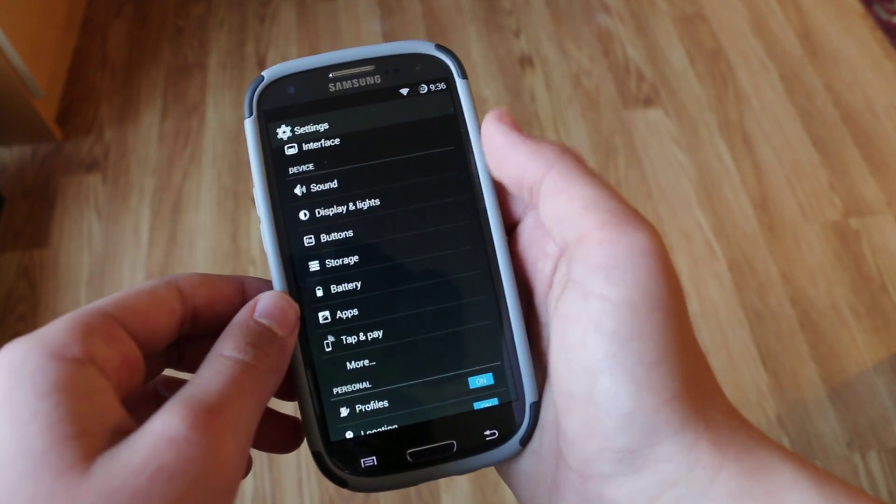
pyautogui.click(346, 214)
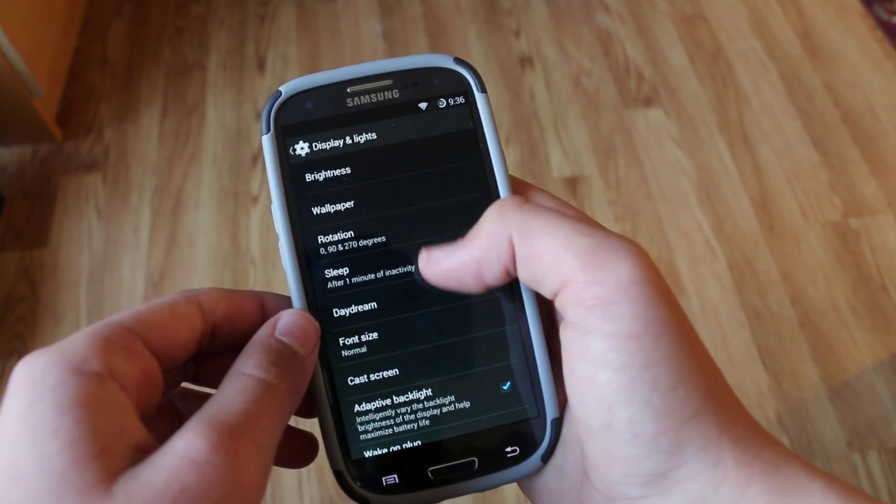